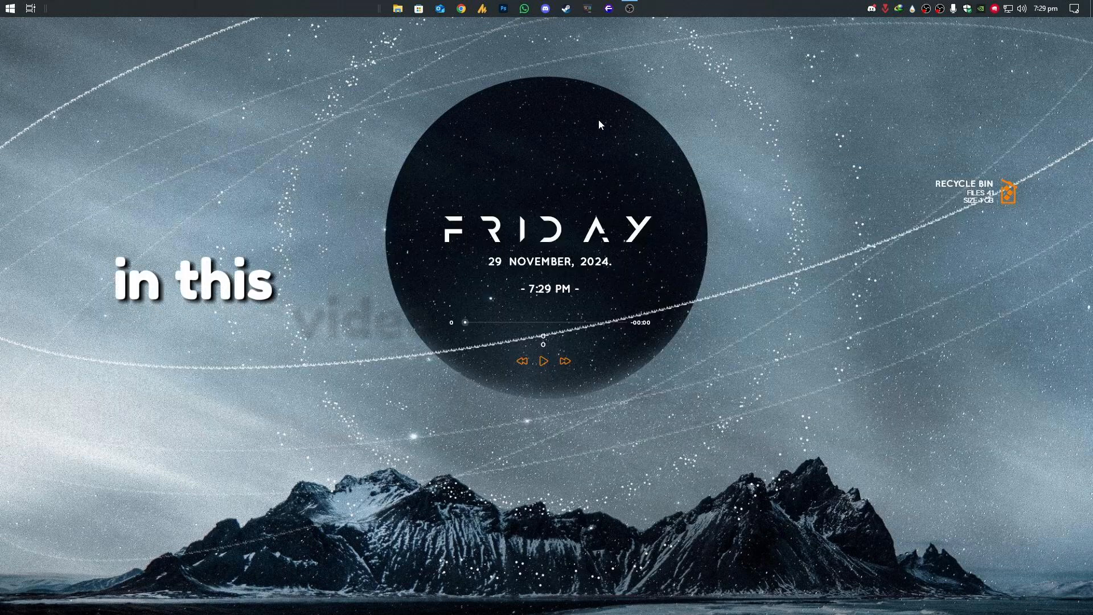
# Step: Review the Recording devices list under Hardware and Sound > Sound, then return to the desktop
pyautogui.click(10, 8)
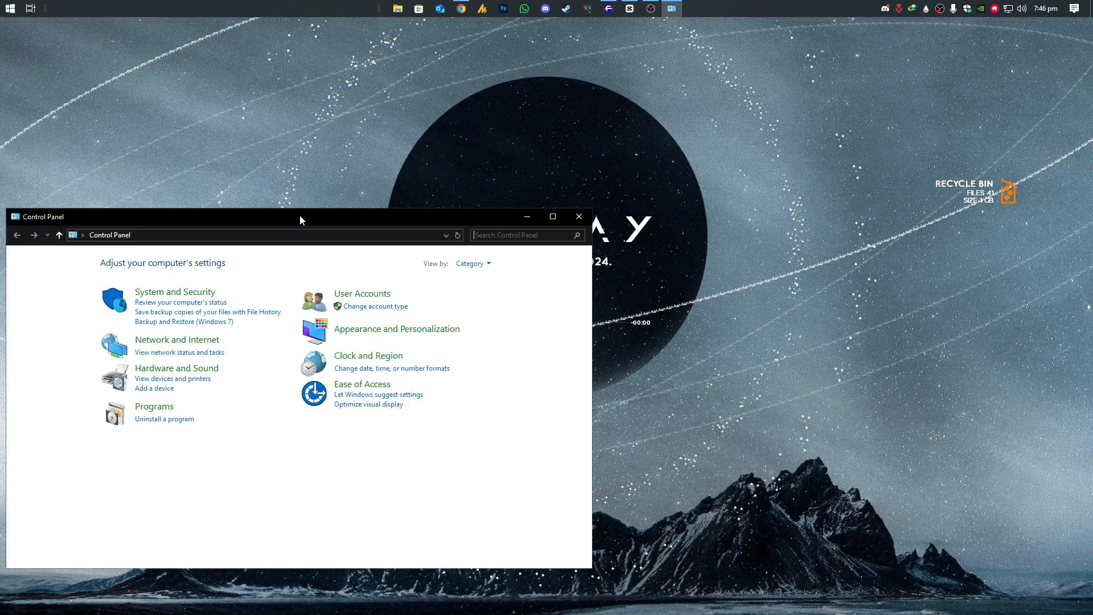
pyautogui.click(177, 367)
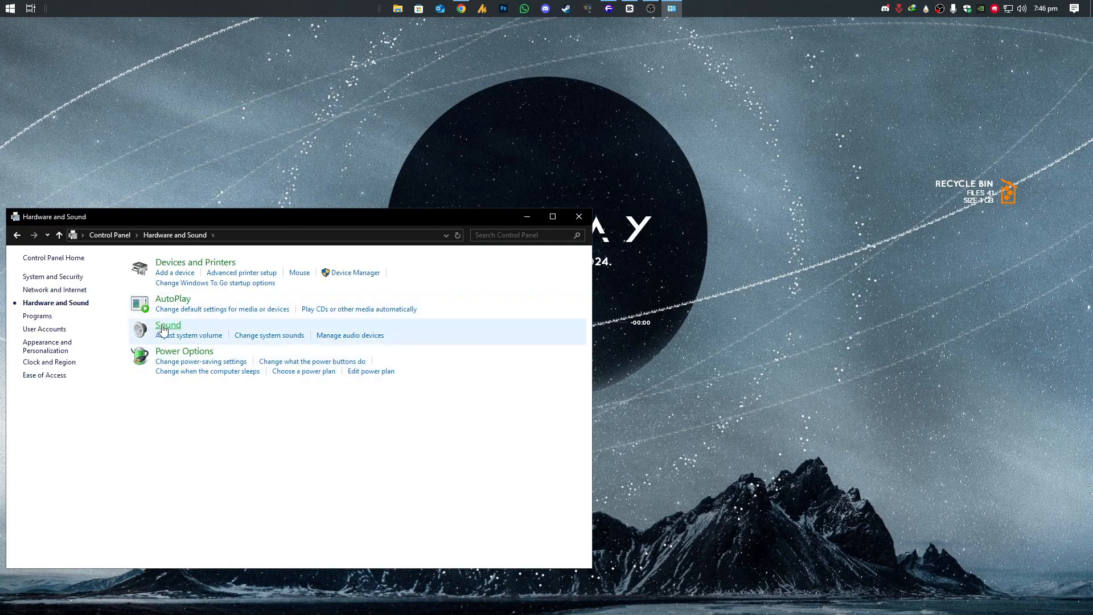
pyautogui.click(169, 325)
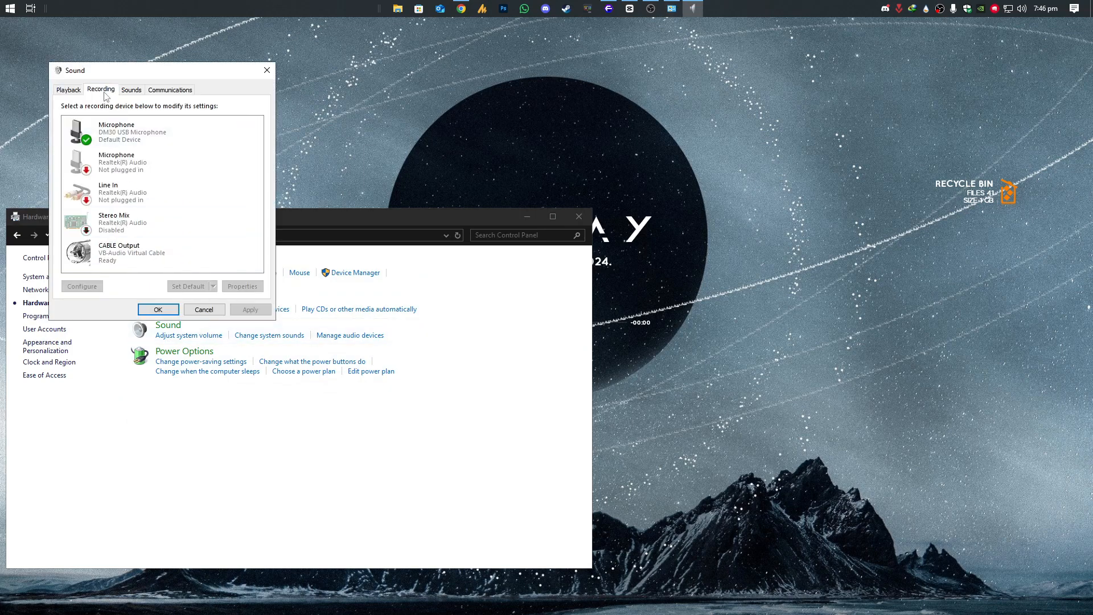
pyautogui.click(160, 132)
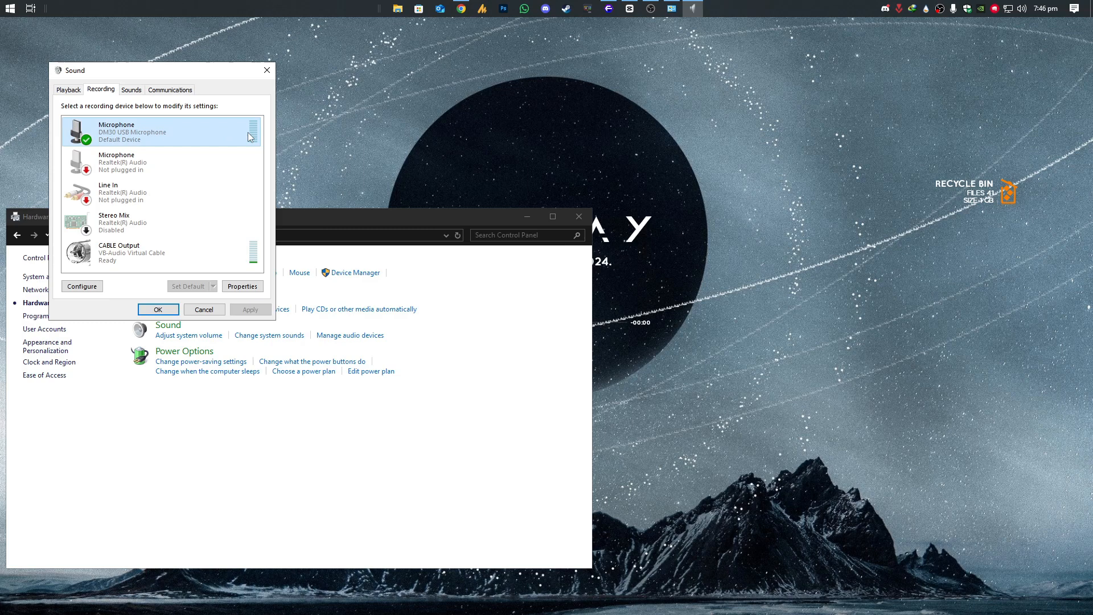
pyautogui.click(161, 252)
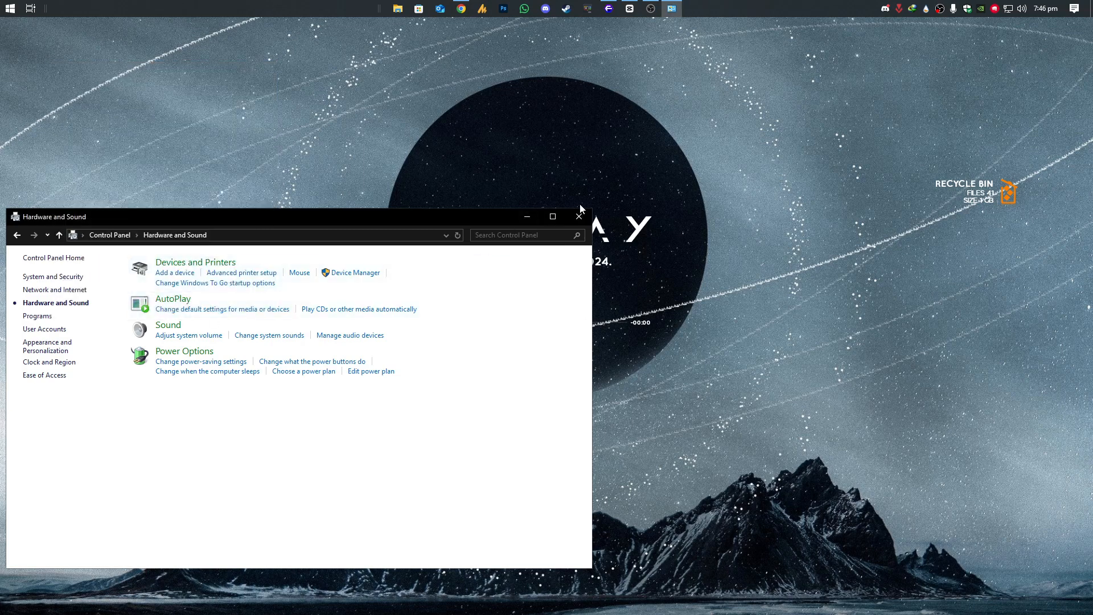
pyautogui.click(578, 216)
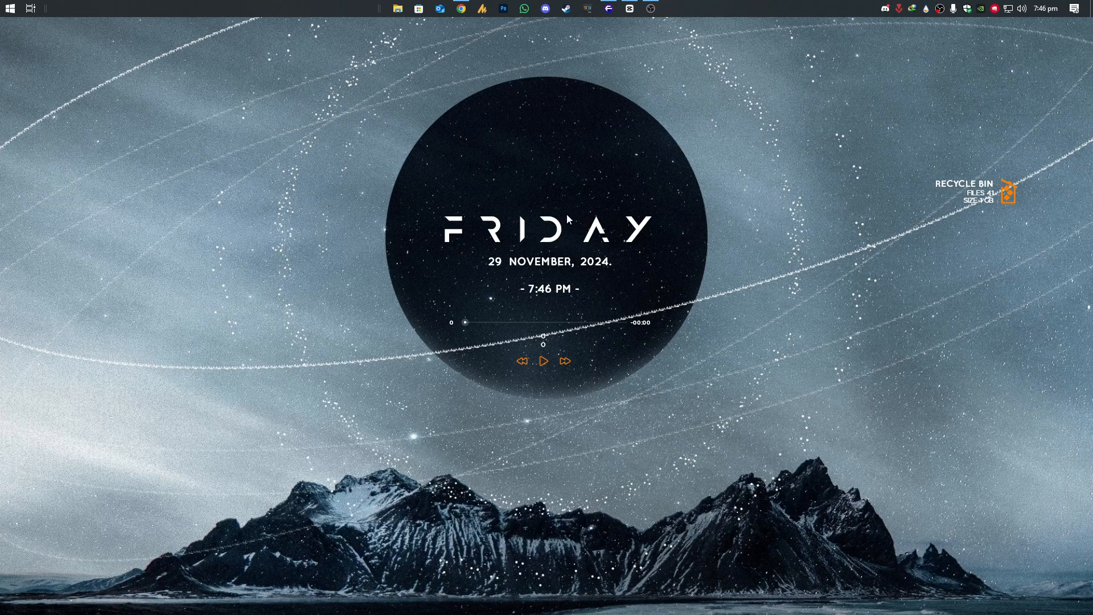
# Step: Launch System Information from Start search to read the BaseBoard Product entry
pyautogui.click(10, 8)
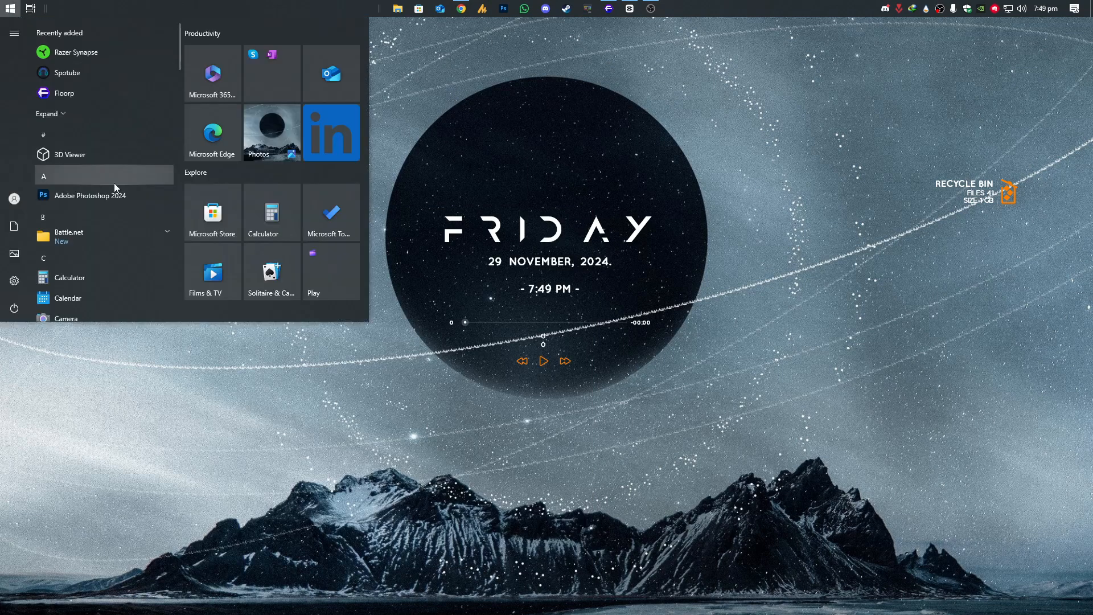
pyautogui.write('ms')
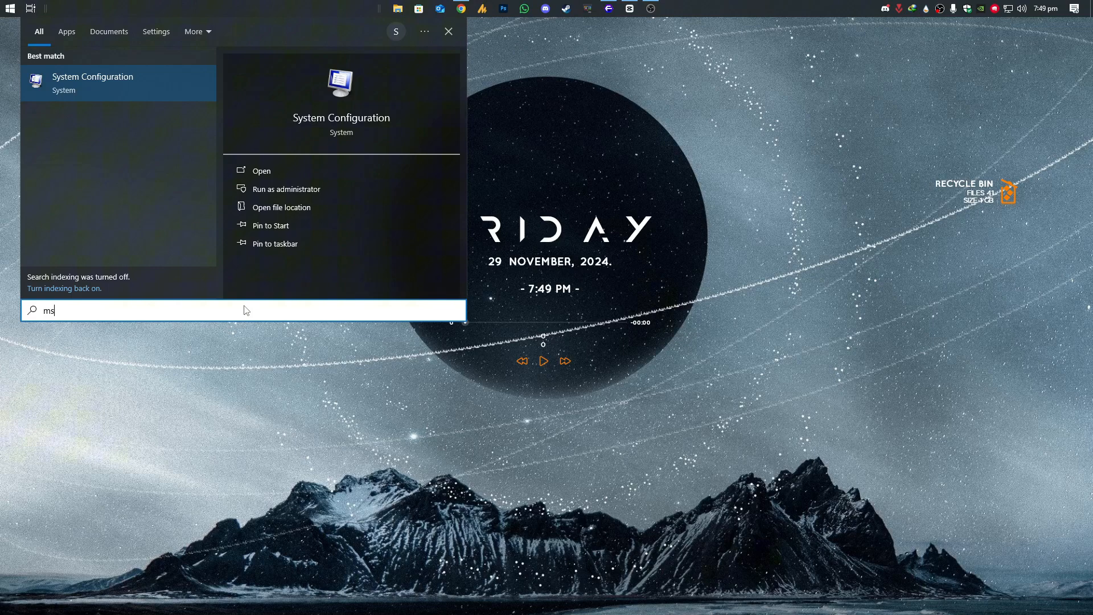
pyautogui.write('ystem Information')
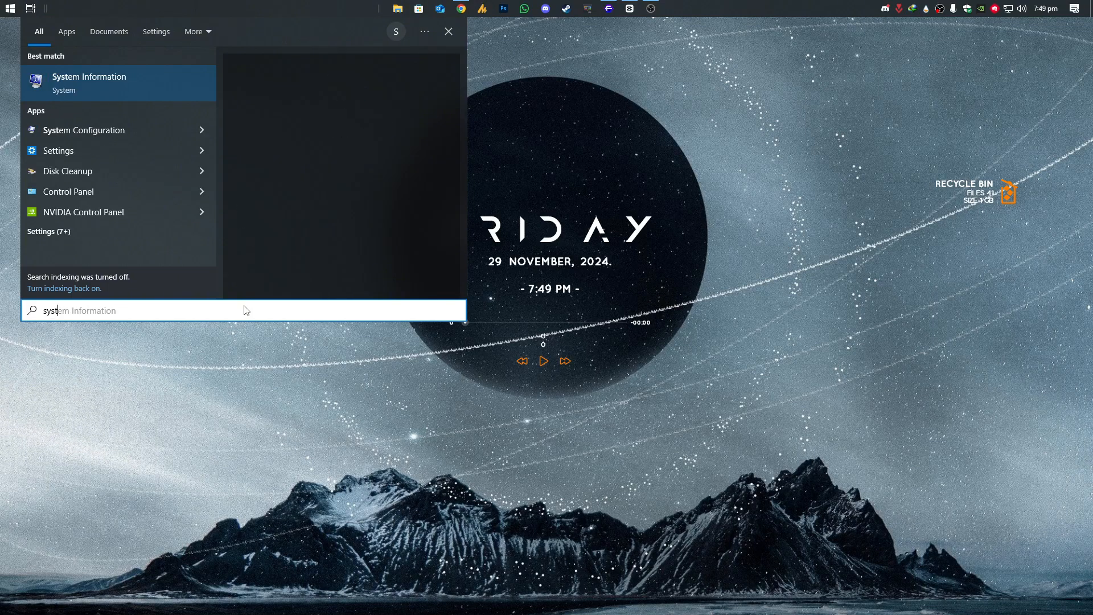
pyautogui.click(89, 82)
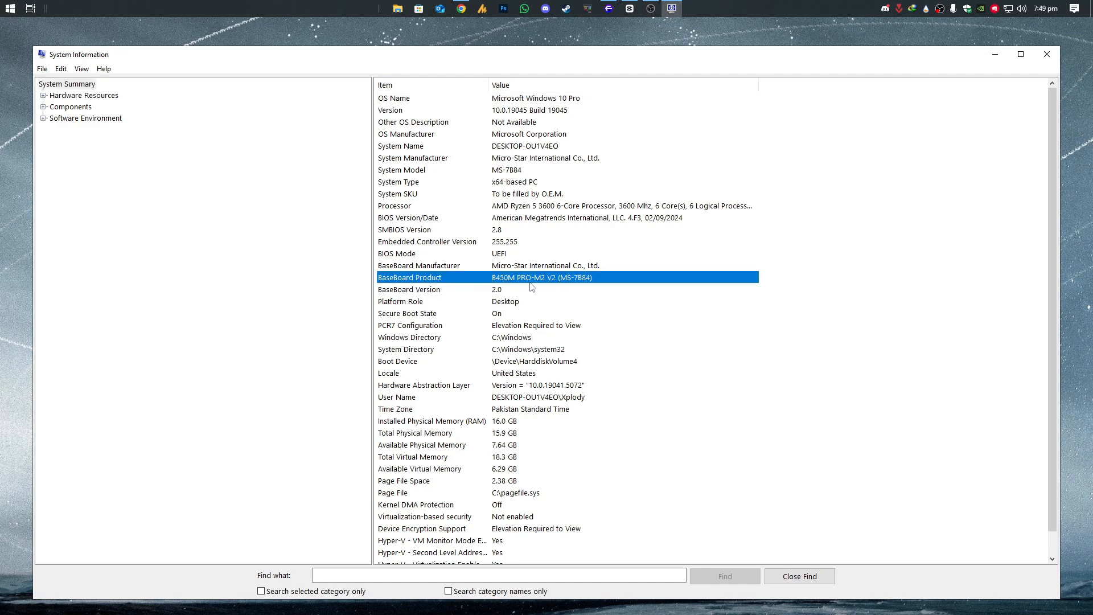
pyautogui.moveTo(929, 48)
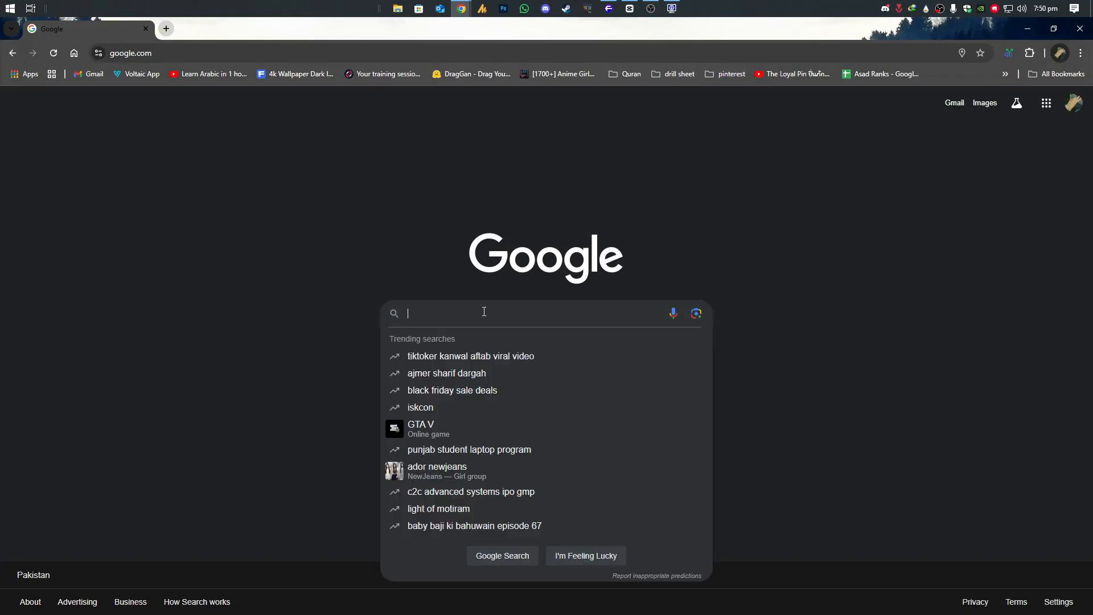
# Step: Search Google for 'b450 pro m2 v2 driver' and reach the MSI B450M PRO-M2 V2 support page
pyautogui.write('b450 pro m2 v2 driver')
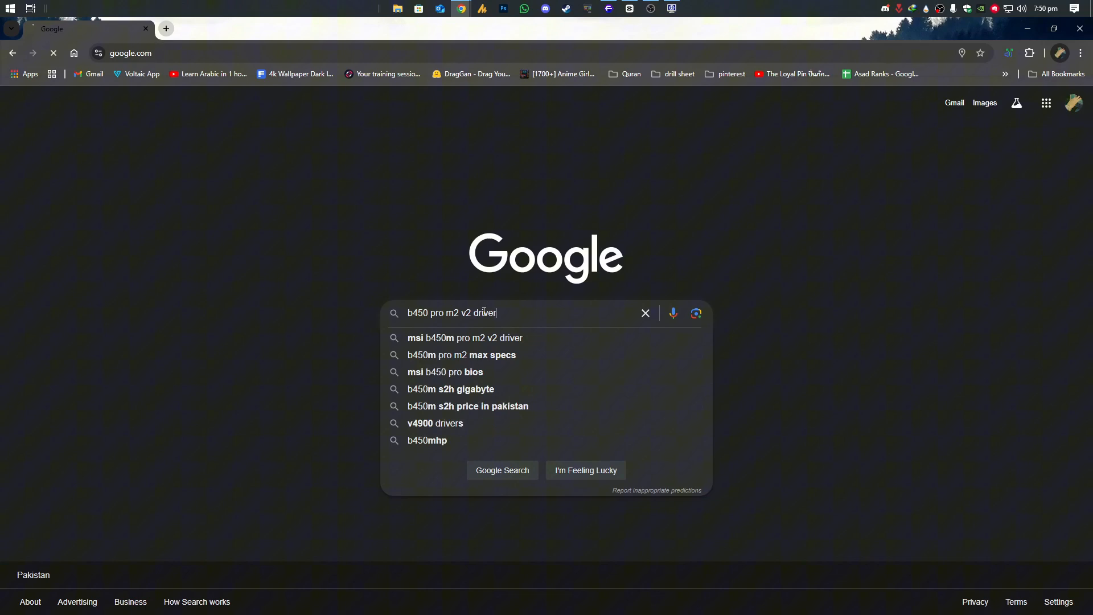
pyautogui.press('Enter')
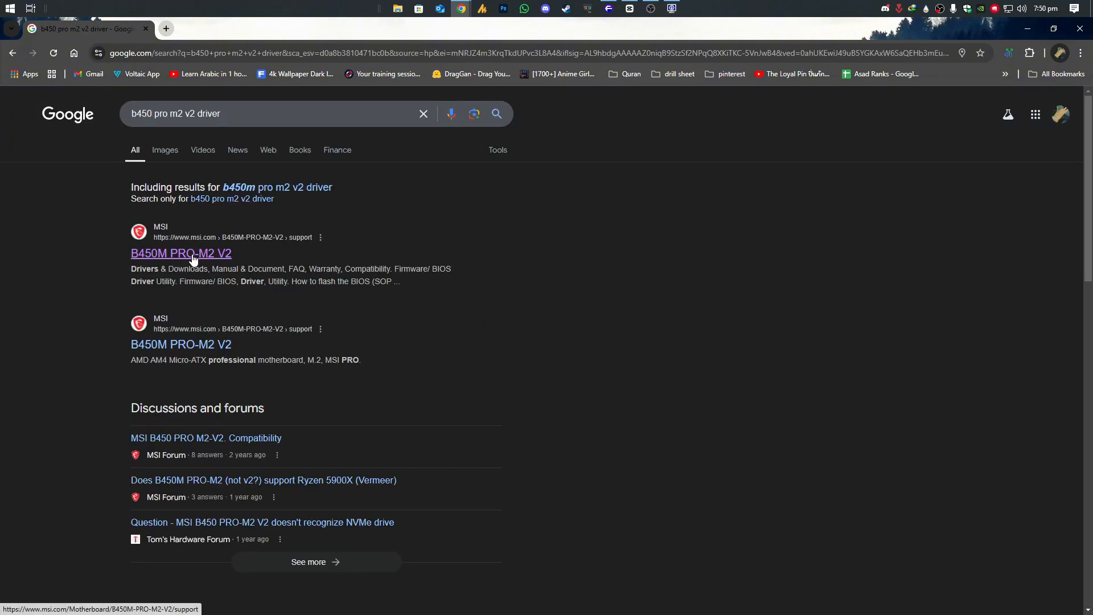
pyautogui.click(181, 253)
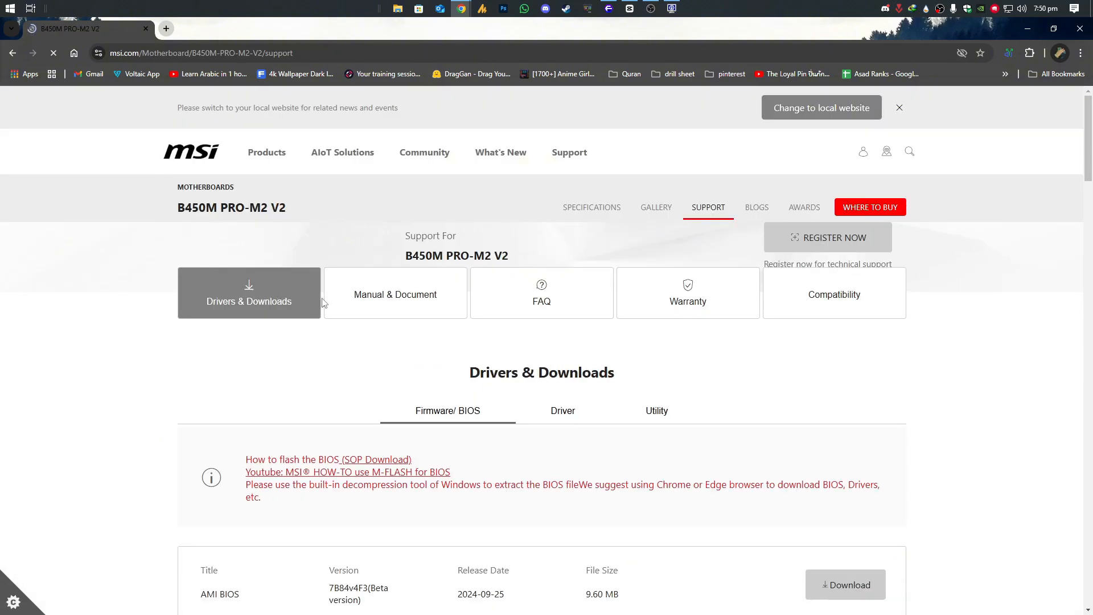
pyautogui.scroll(-3)
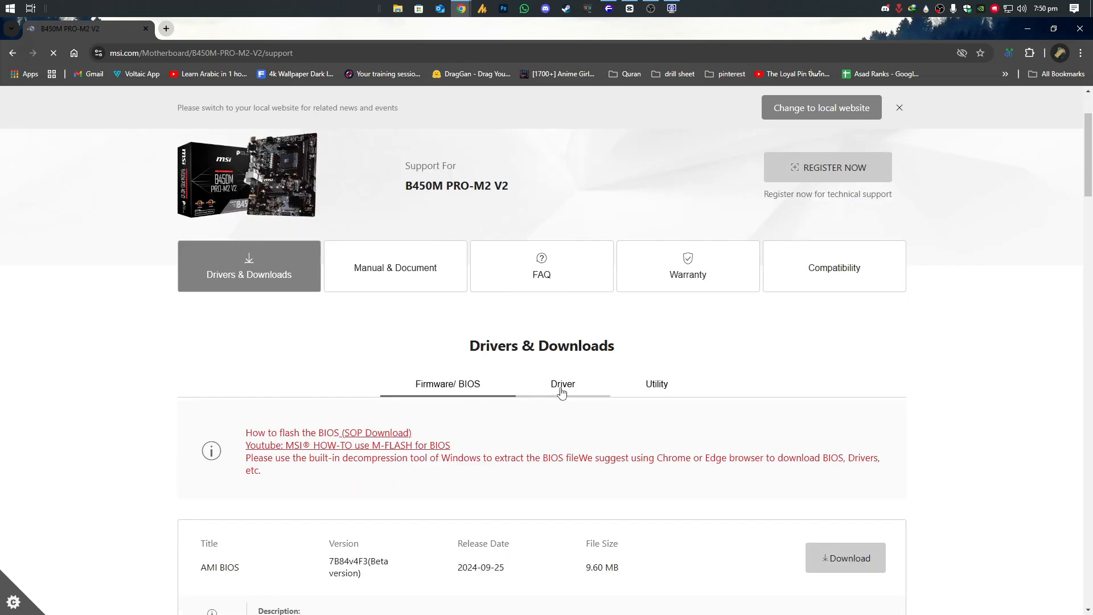
# Step: Download the Win10 64 Realtek HD Universal audio driver from the Driver section
pyautogui.click(563, 384)
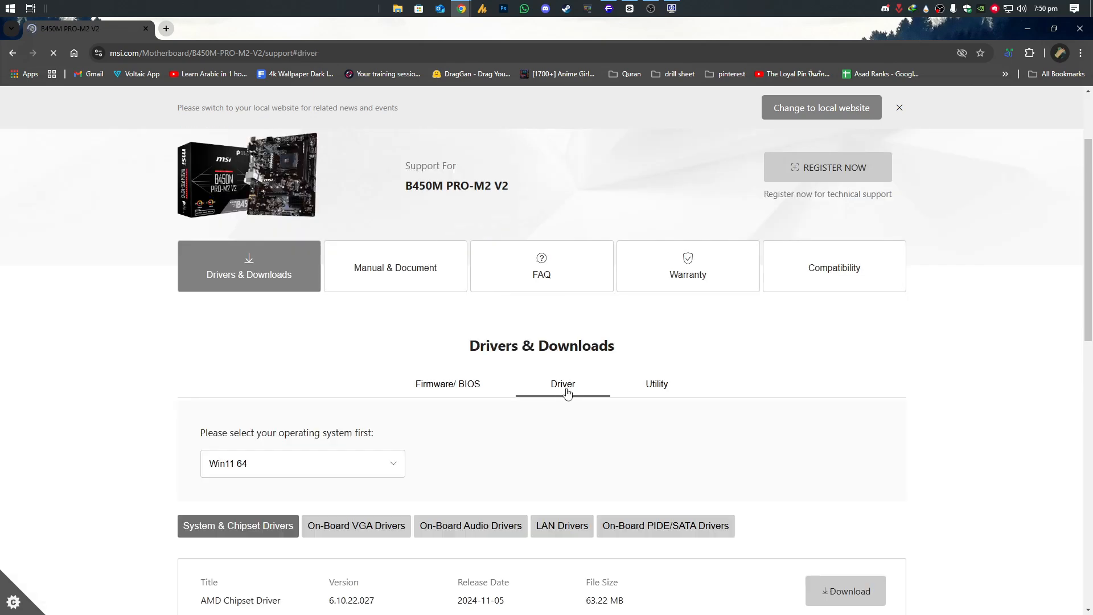
pyautogui.click(302, 463)
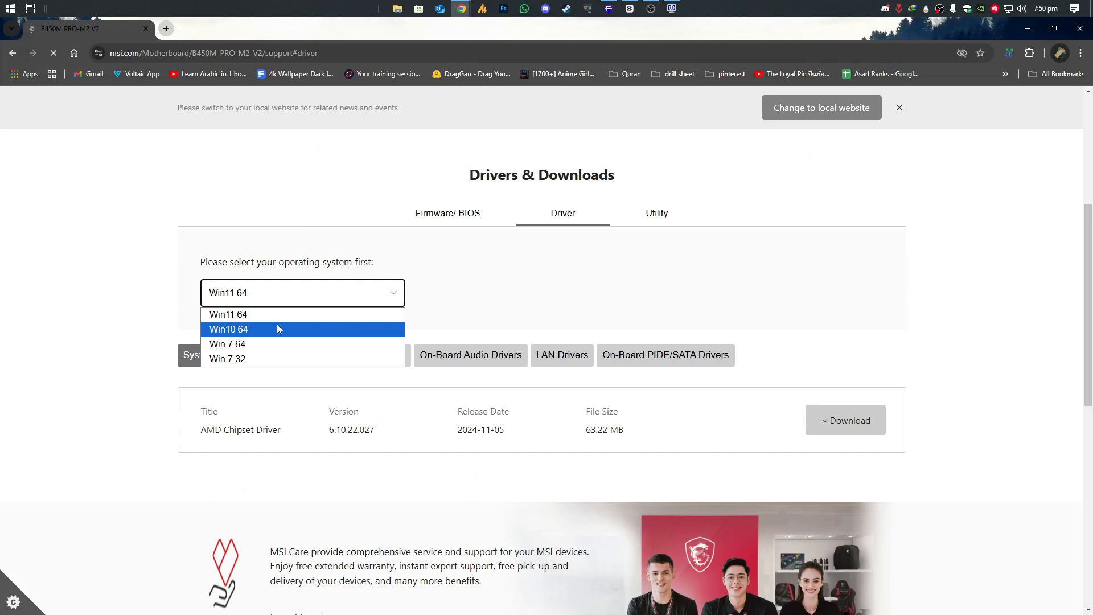
pyautogui.click(228, 328)
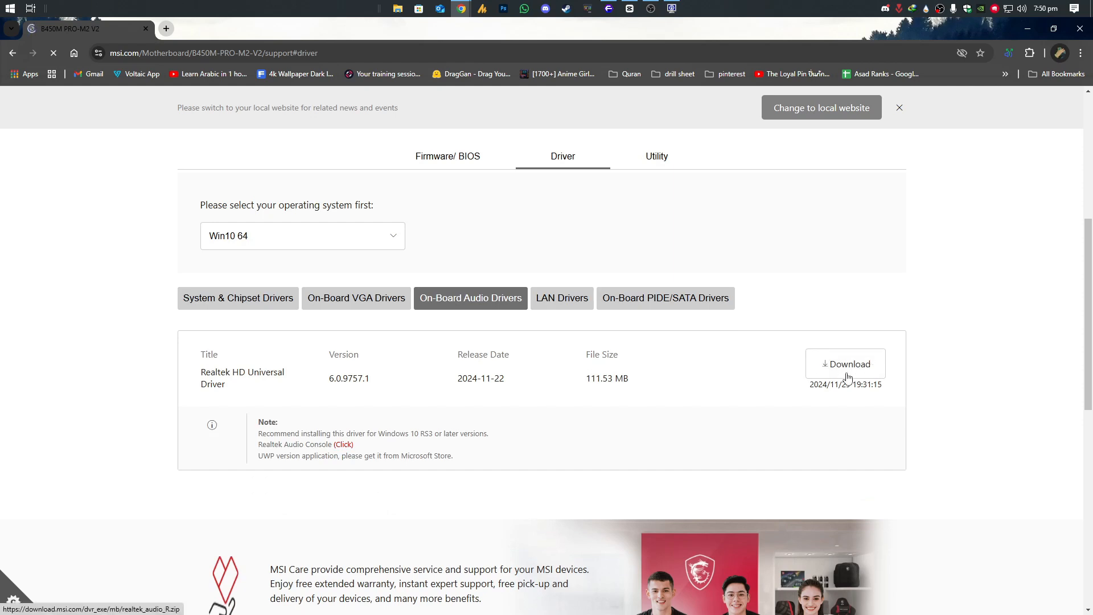
pyautogui.click(844, 363)
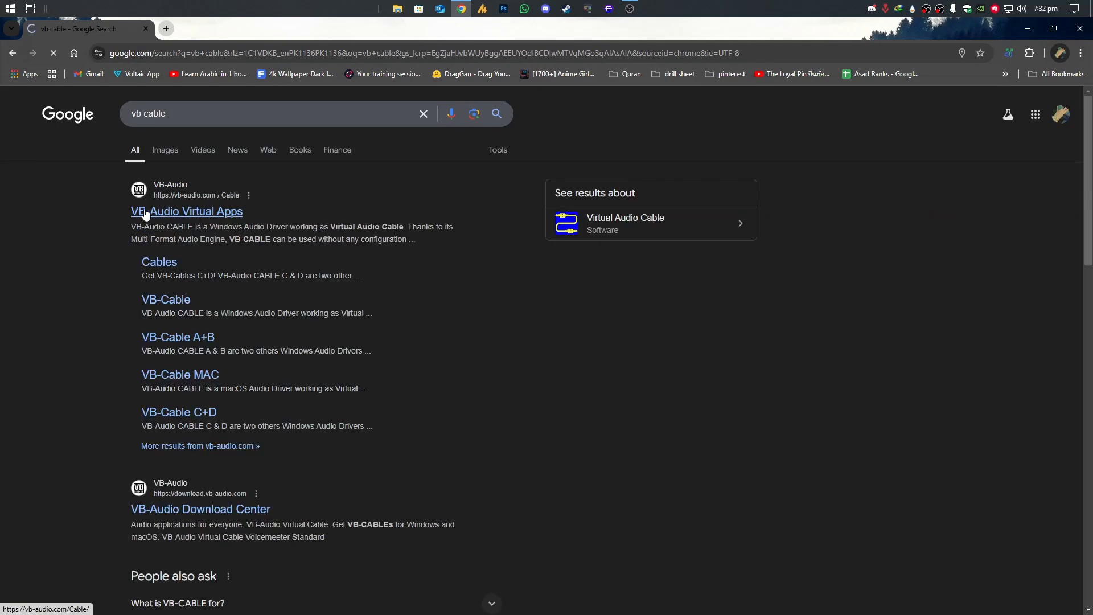
# Step: Download VBCABLE_Driver_Pack45.zip from the Virtual Apps page and show its download folder
pyautogui.click(185, 212)
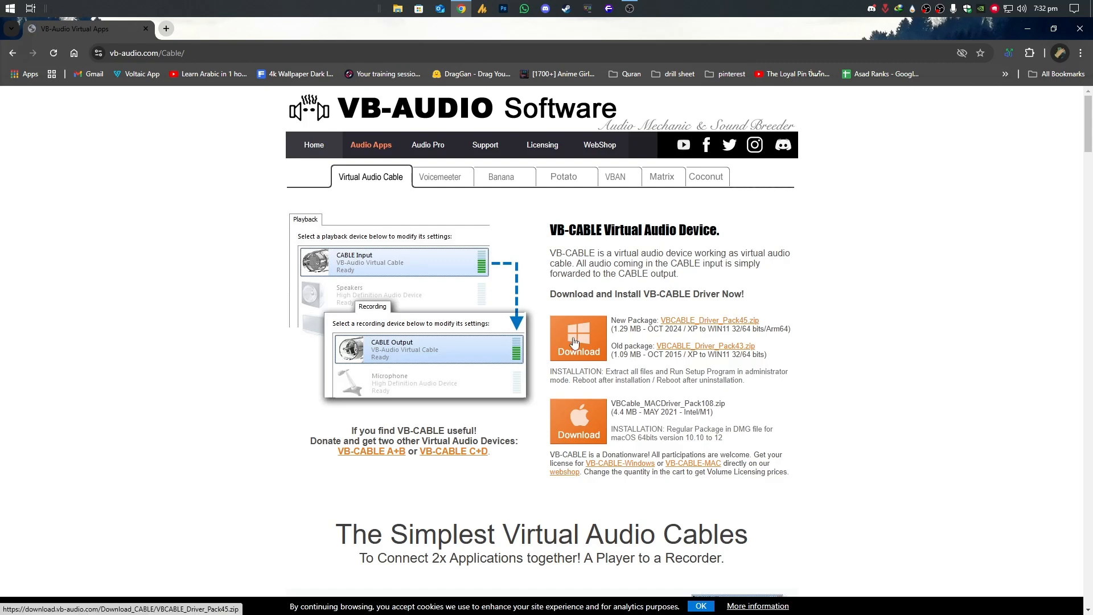
pyautogui.click(578, 342)
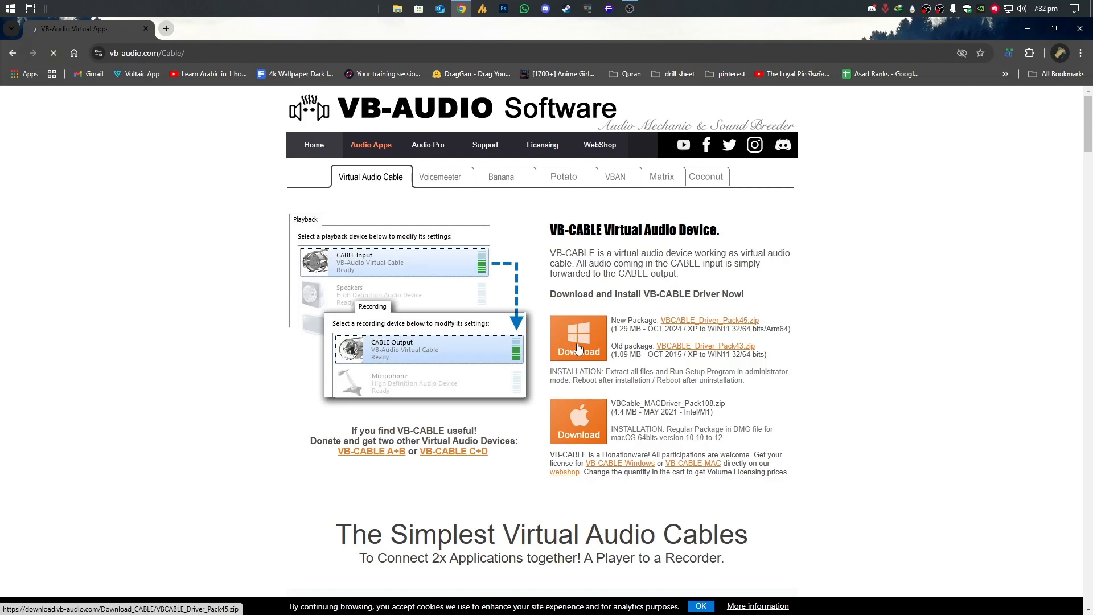
pyautogui.click(578, 339)
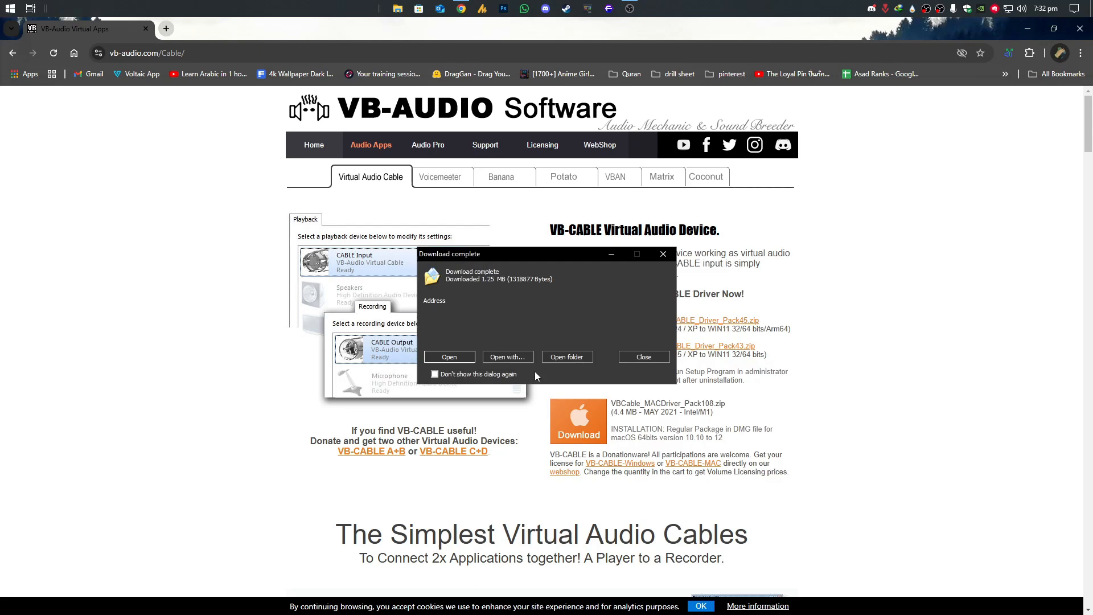
pyautogui.click(566, 356)
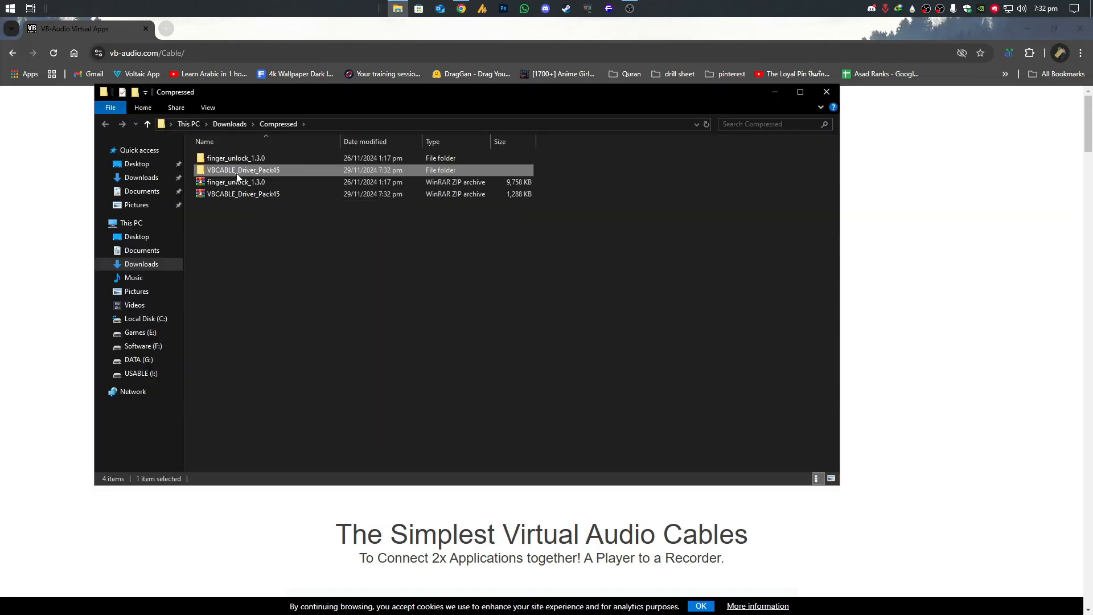
# Step: Run VBCABLE_Setup_x64 from the extracted VBCABLE_Driver_Pack45 folder
pyautogui.doubleClick(242, 170)
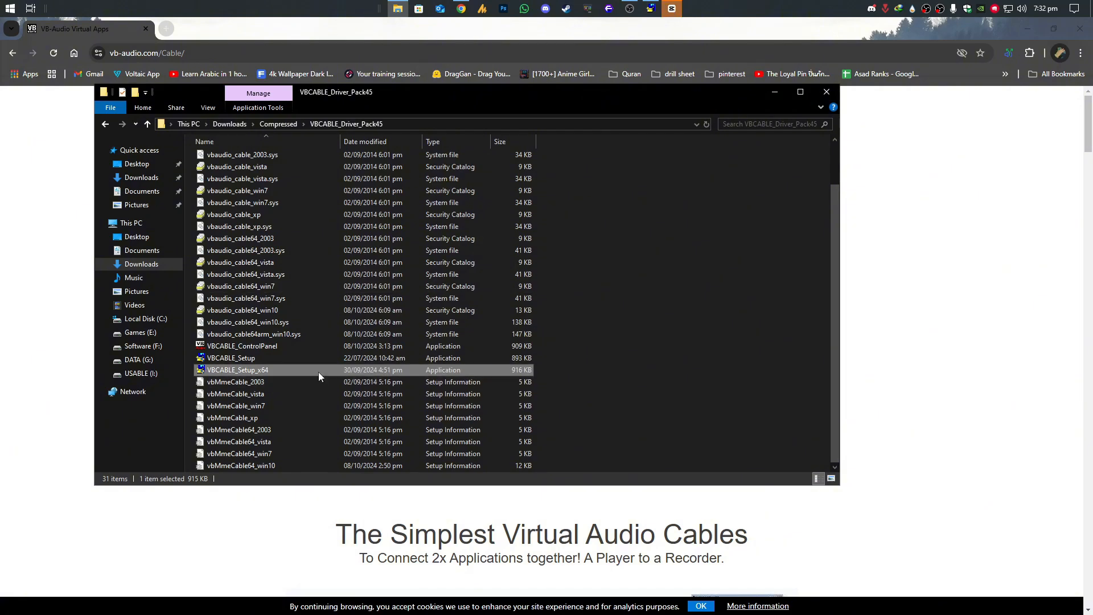
pyautogui.click(1020, 8)
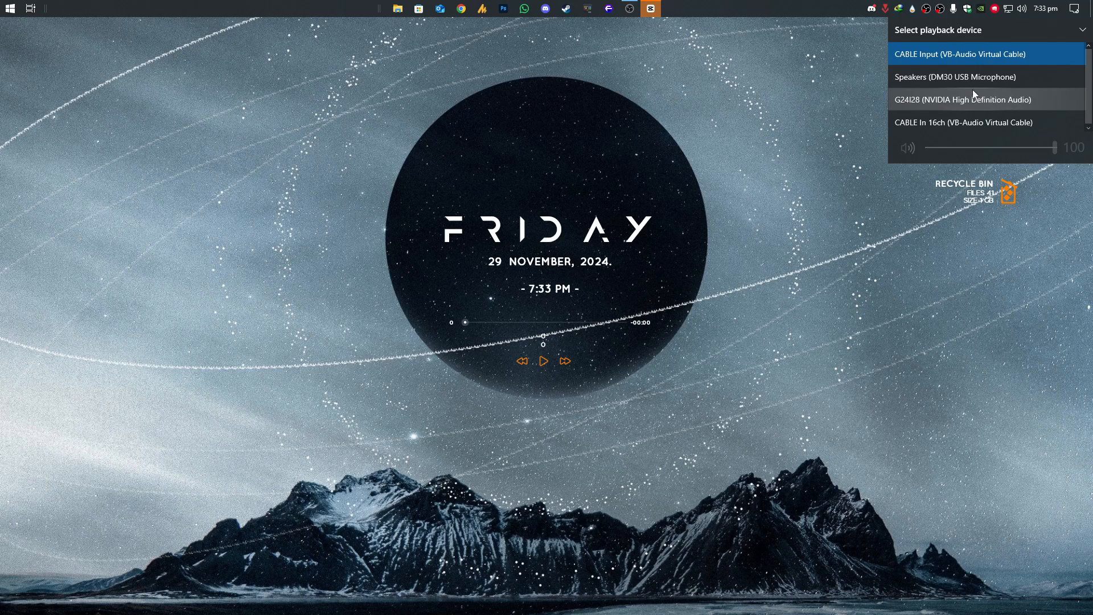
pyautogui.moveTo(964, 120)
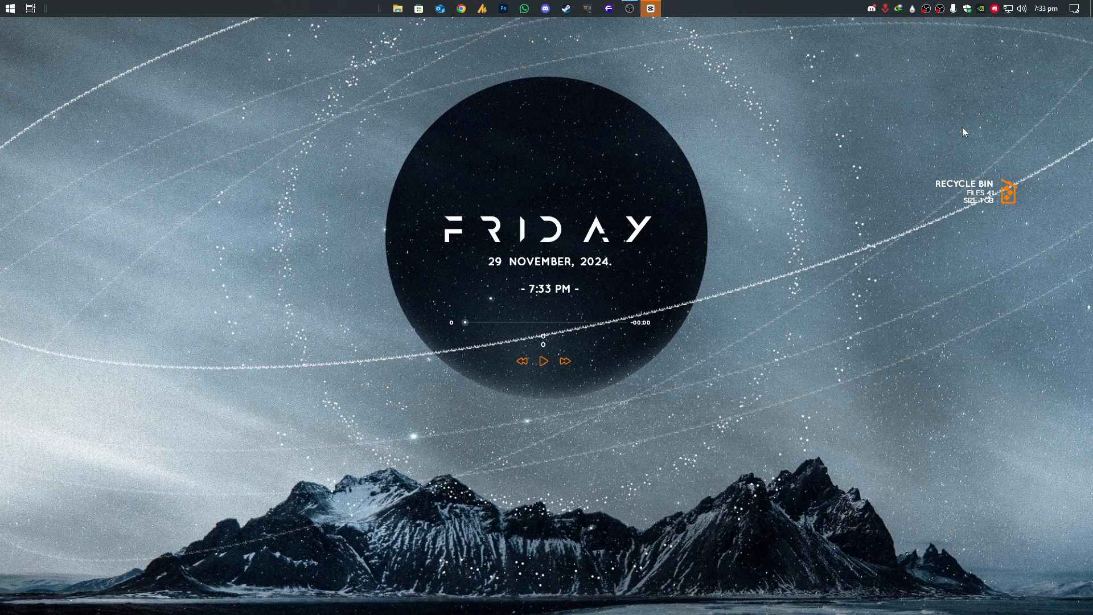
pyautogui.moveTo(946, 44)
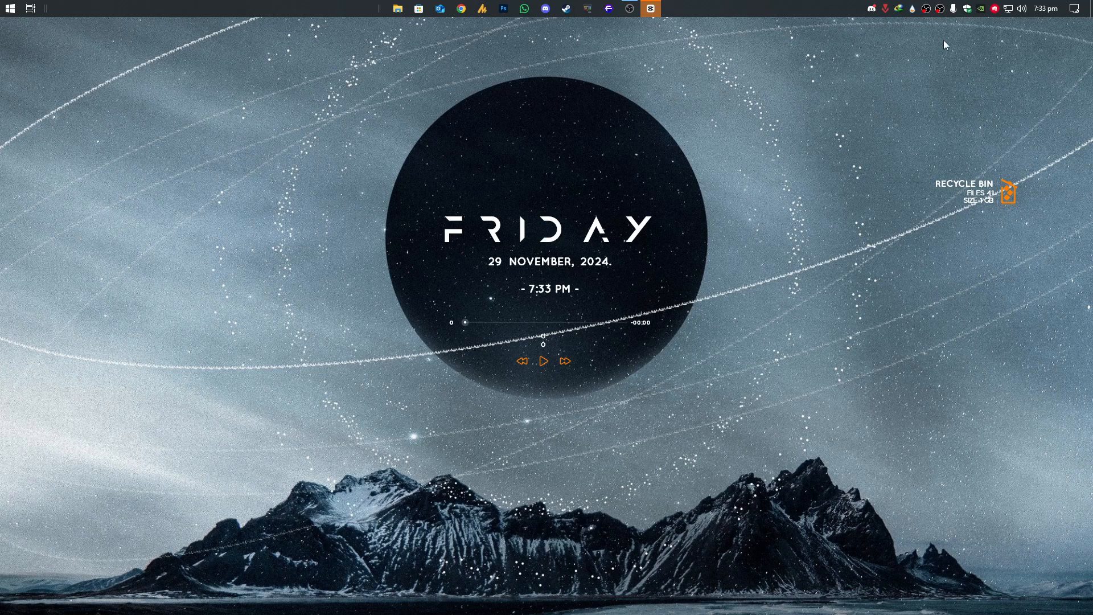
# Step: Dismiss the playback flyout and bring Discord to the front
pyautogui.click(650, 8)
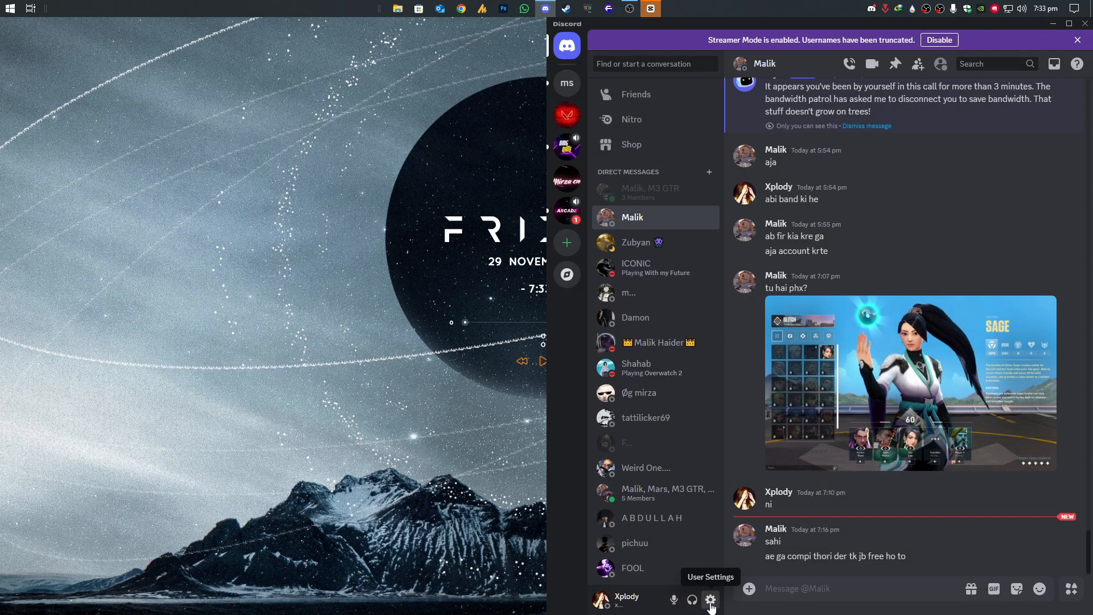
# Step: Choose CABLE Output (VB-Audio Virtual Cable) as Discord's Voice & Video input device
pyautogui.click(709, 600)
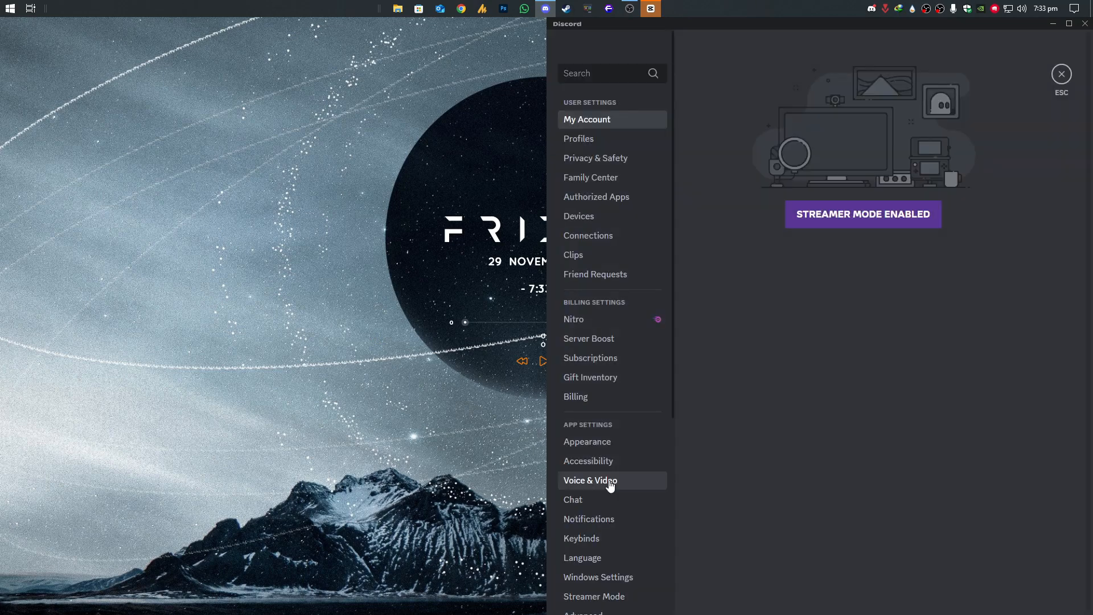
pyautogui.click(590, 480)
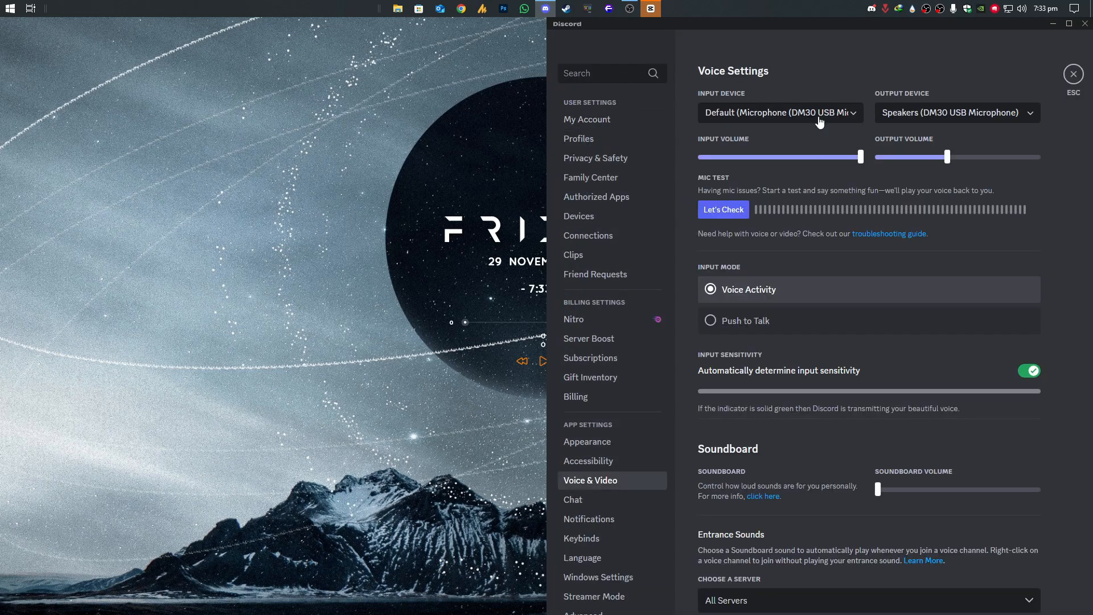
pyautogui.click(779, 113)
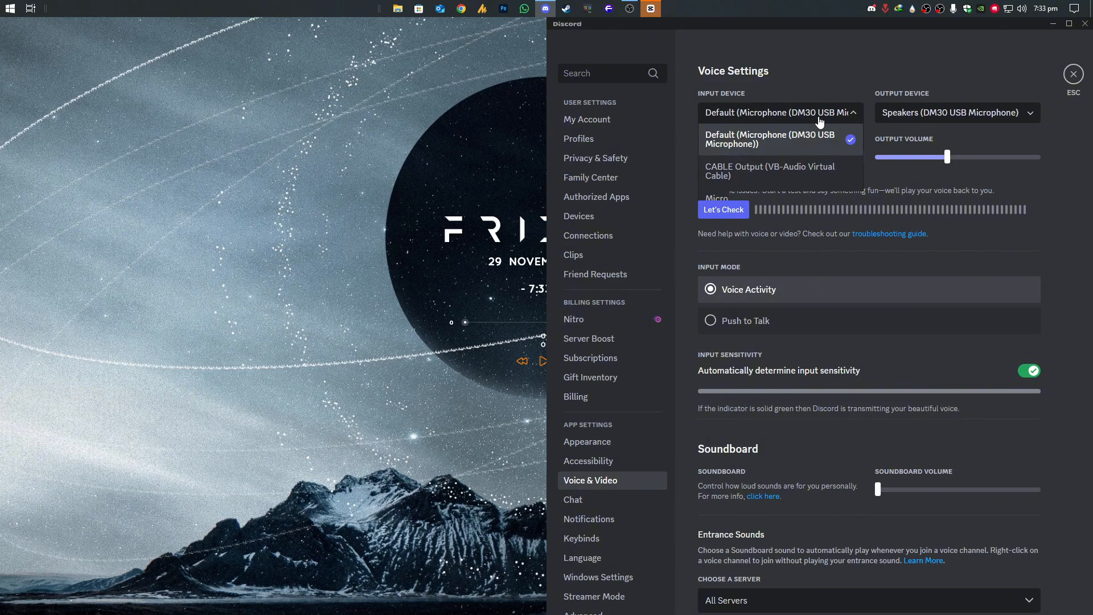
pyautogui.click(769, 170)
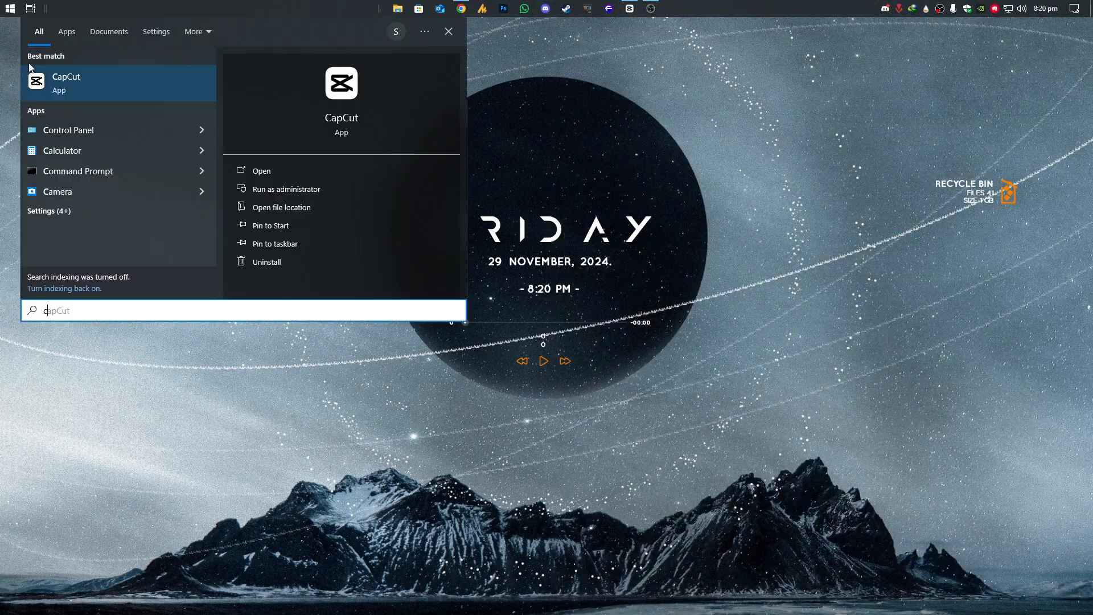
# Step: Enable Listen on the DM30 USB microphone with playback through CABLE Input, and apply
pyautogui.click(67, 130)
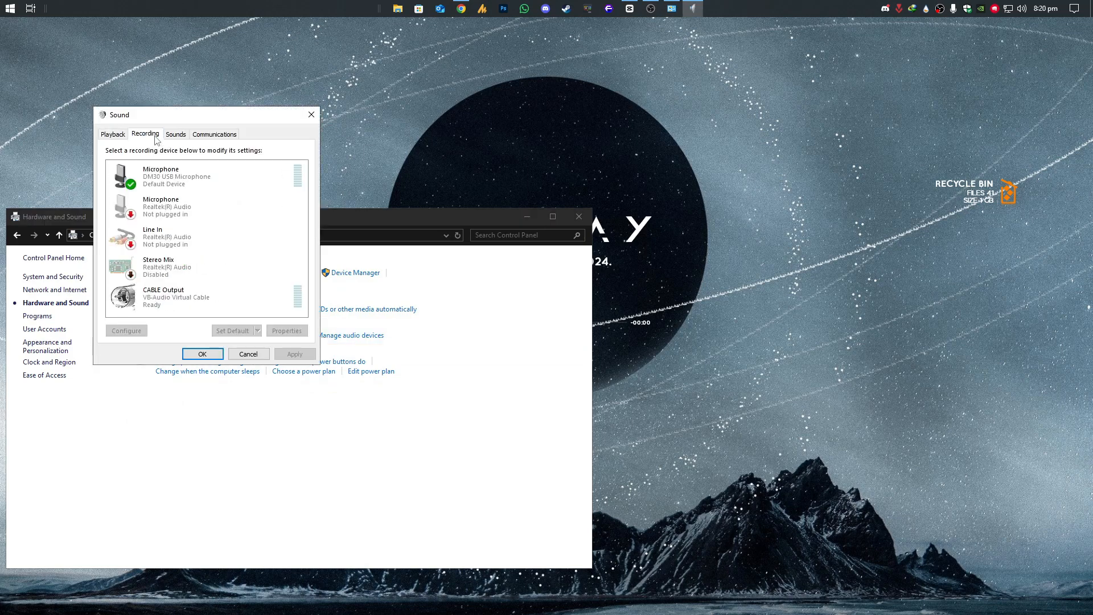
pyautogui.rightClick(174, 175)
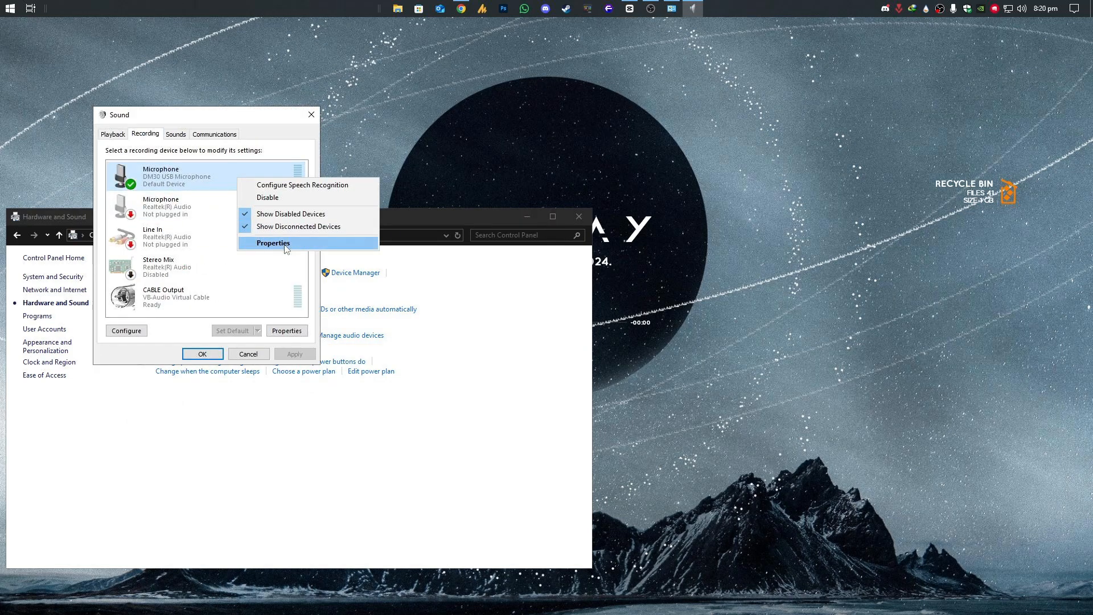
pyautogui.click(273, 242)
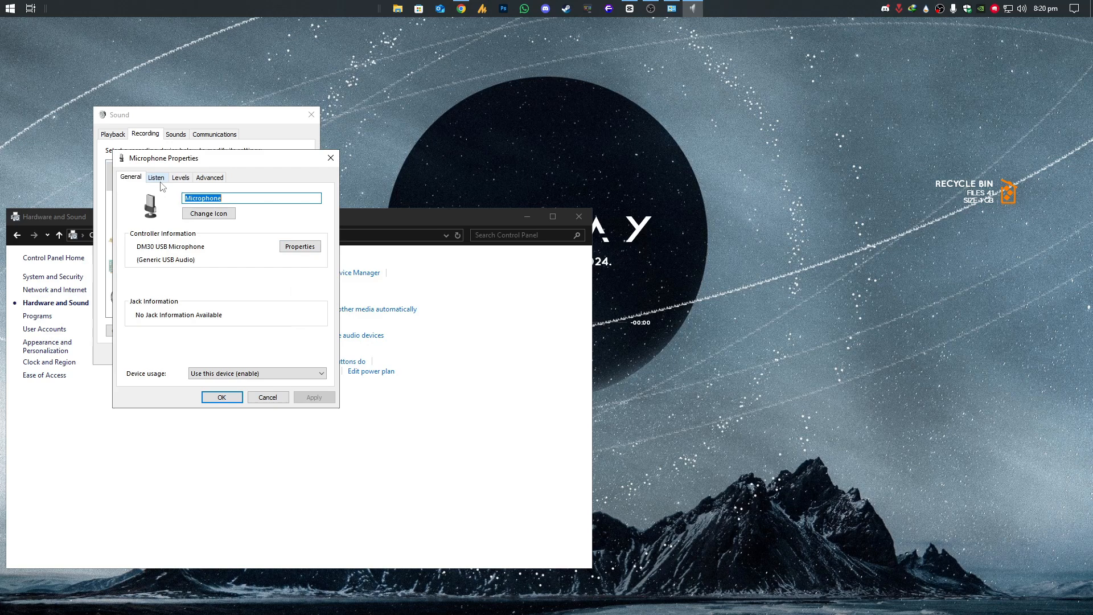
pyautogui.click(156, 176)
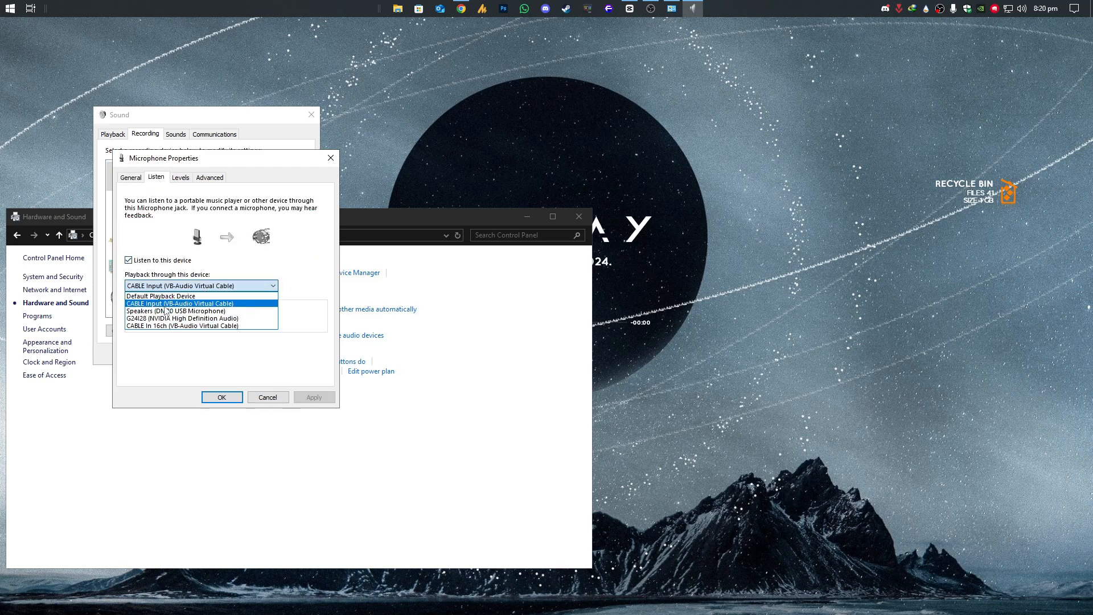
pyautogui.click(200, 303)
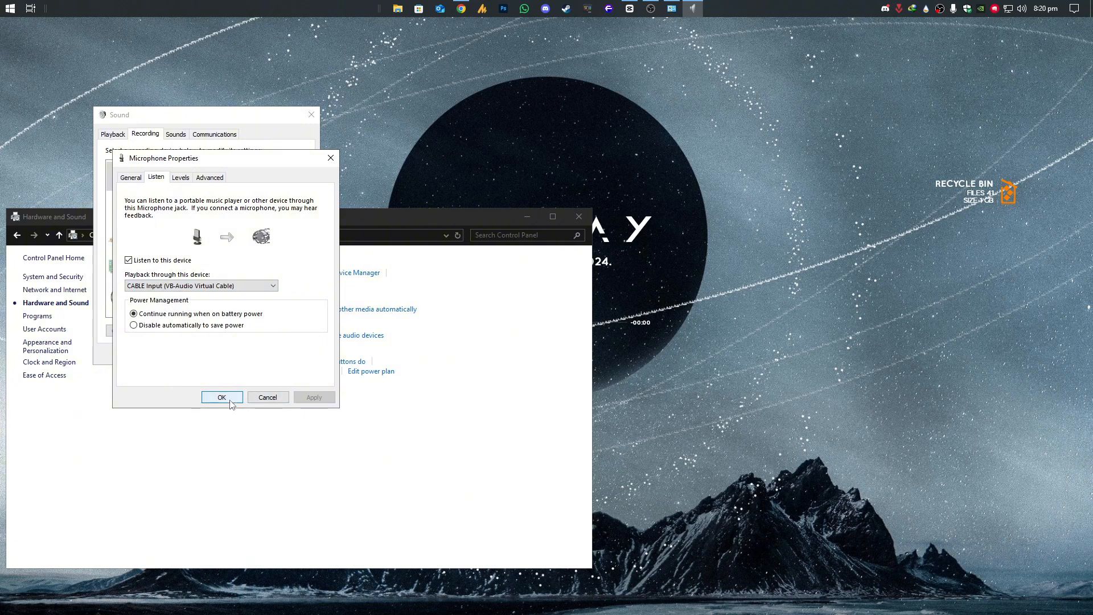
pyautogui.click(222, 396)
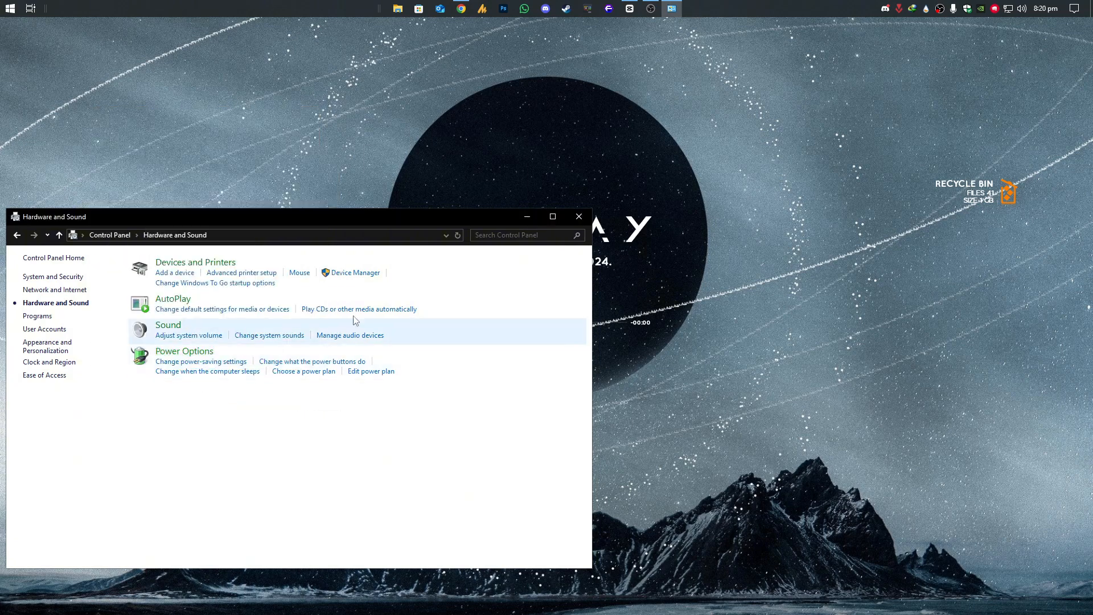